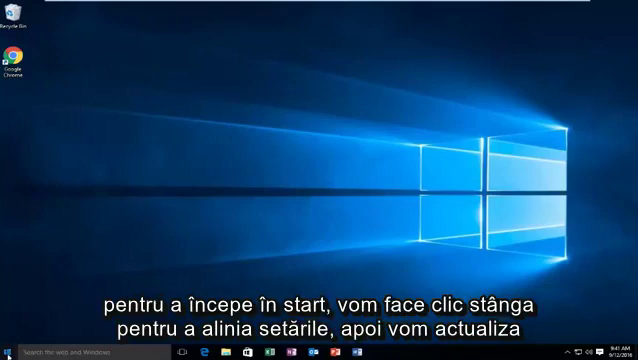
# Go to Settings > Update & security > Activation, where Windows 10 Pro shows as activated.
pyautogui.click(8, 352)
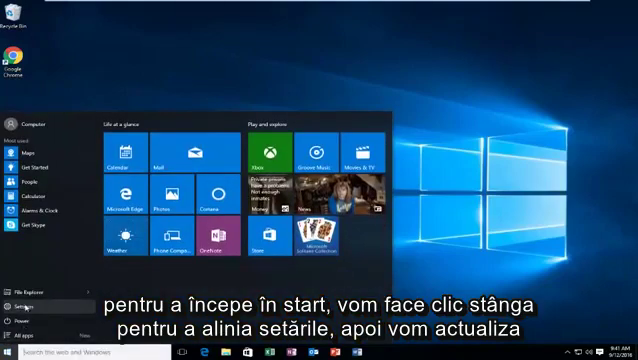
pyautogui.click(22, 296)
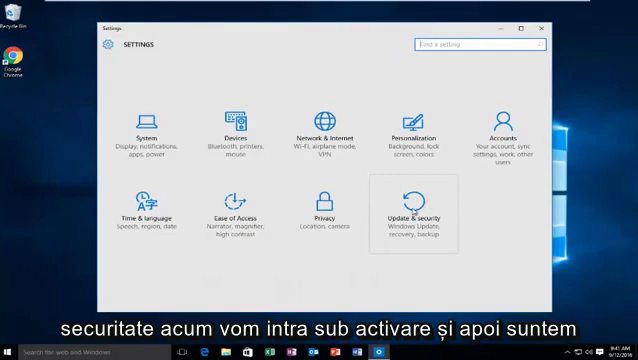
pyautogui.click(418, 205)
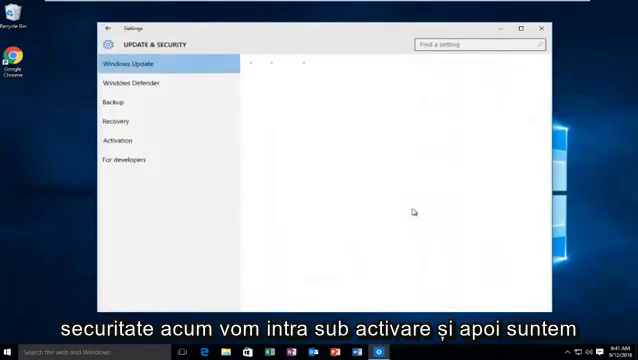
pyautogui.click(130, 64)
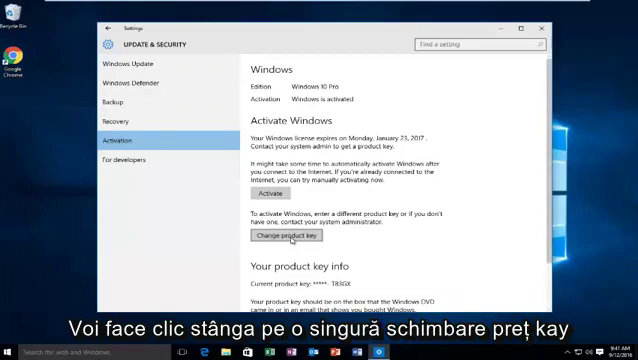
# Reach the Enter a product key dialog after approving the UAC prompt, then close it.
pyautogui.click(289, 235)
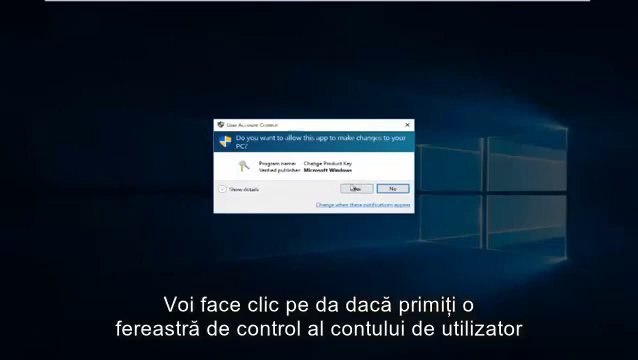
pyautogui.click(356, 187)
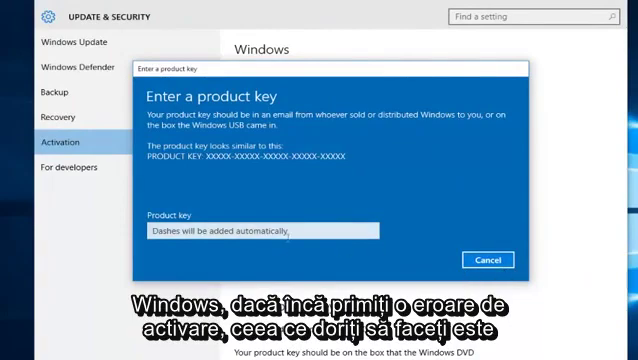
pyautogui.click(487, 259)
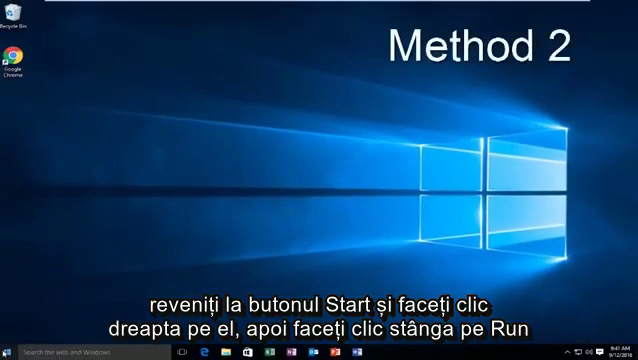
# Run 'slui 4' from the Start quick-access Run dialog to open phone activation.
pyautogui.rightClick(8, 352)
pyautogui.write('S')
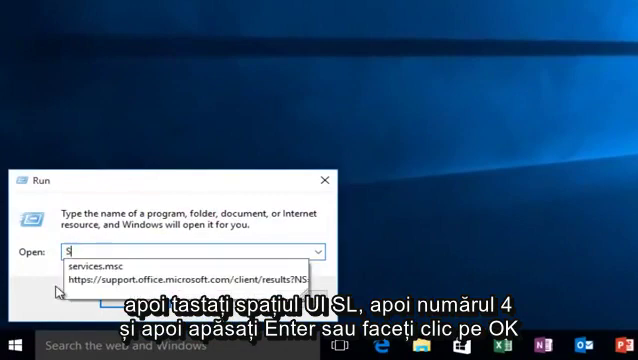
pyautogui.write('lui')
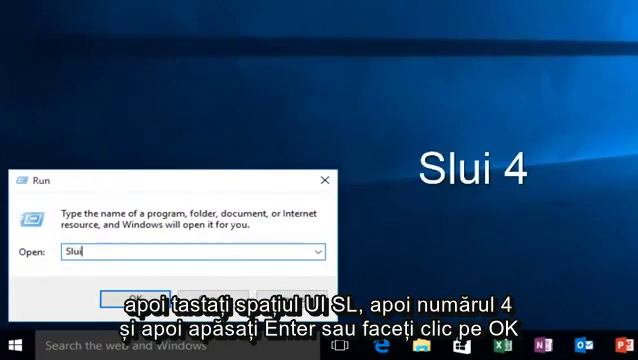
pyautogui.write('4')
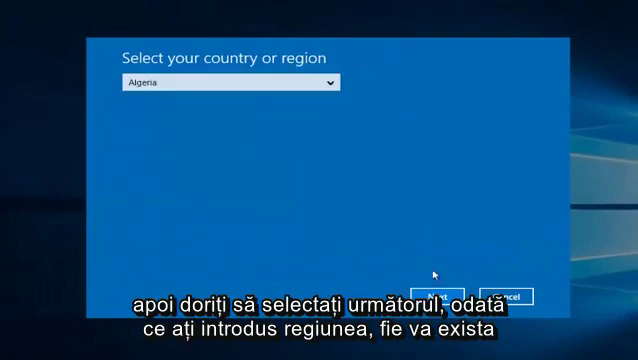
pyautogui.click(457, 293)
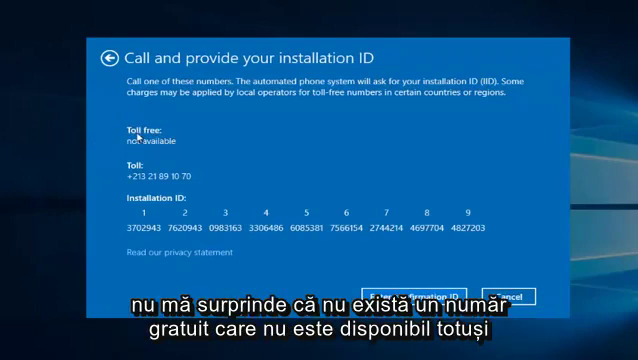
pyautogui.moveTo(172, 144)
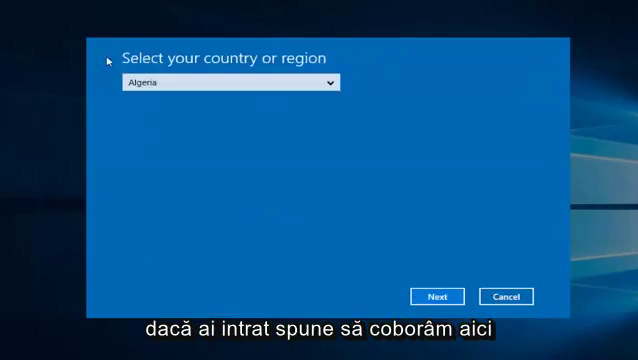
# Open the country or region dropdown and scroll through it to choose a different region.
pyautogui.click(225, 84)
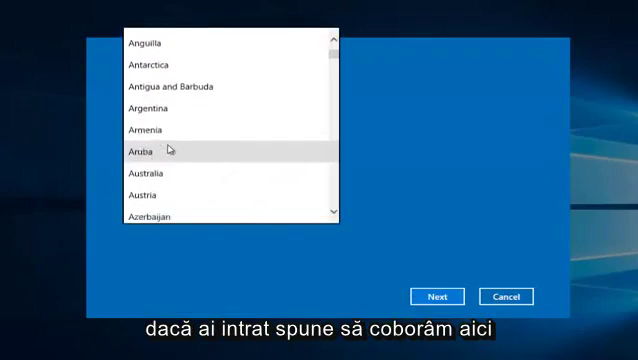
pyautogui.scroll(-3)
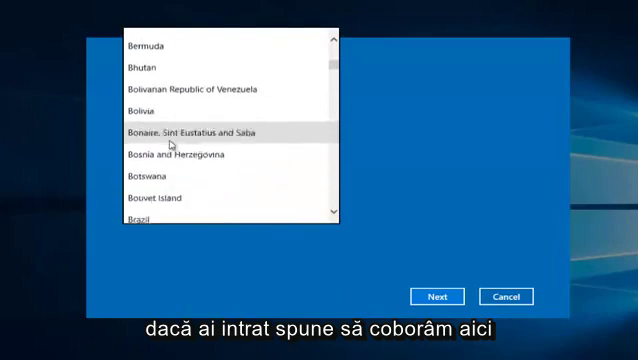
pyautogui.scroll(-3)
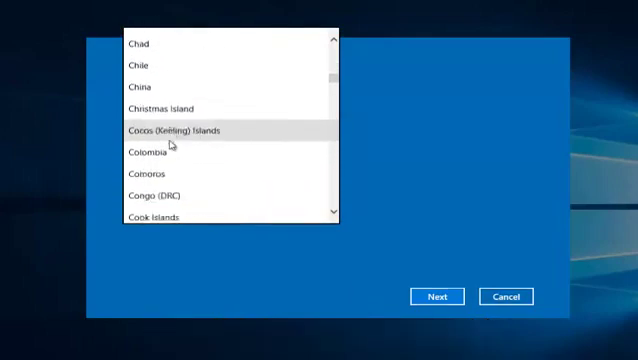
pyautogui.scroll(3)
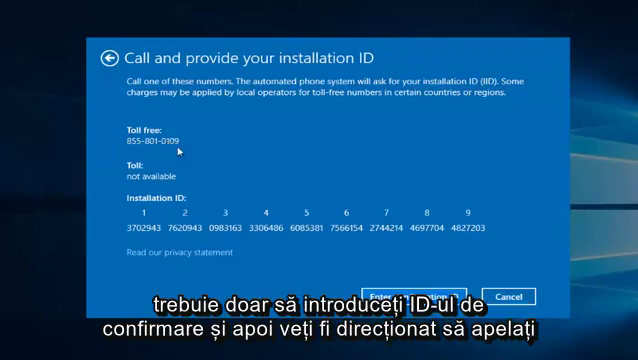
pyautogui.moveTo(180, 150)
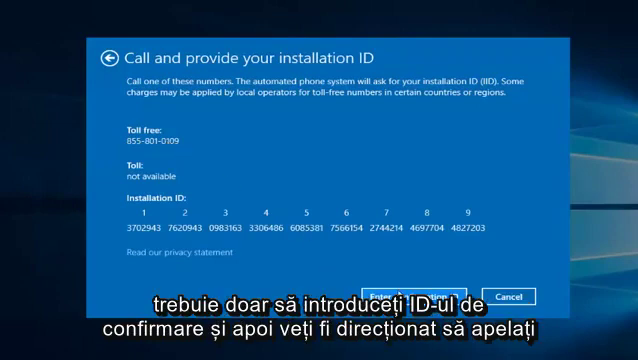